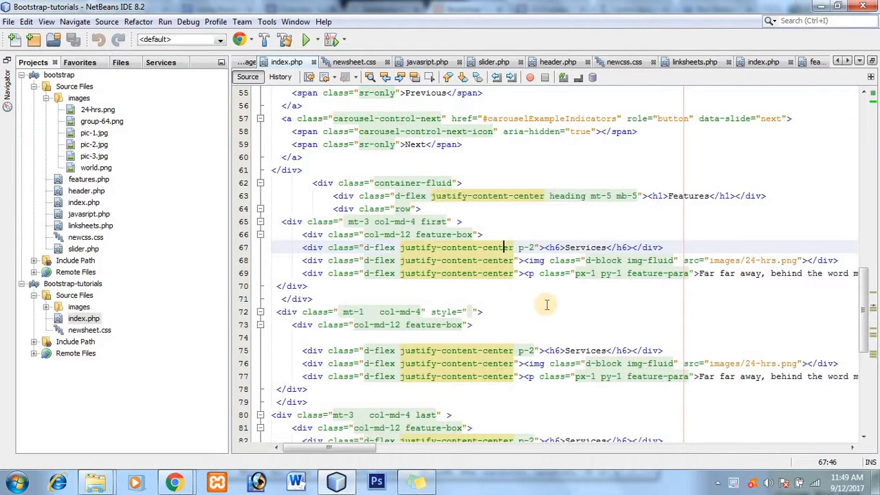
Step: Review the stylesheet and check the Services boxes in the browser
scroll(down, 3)
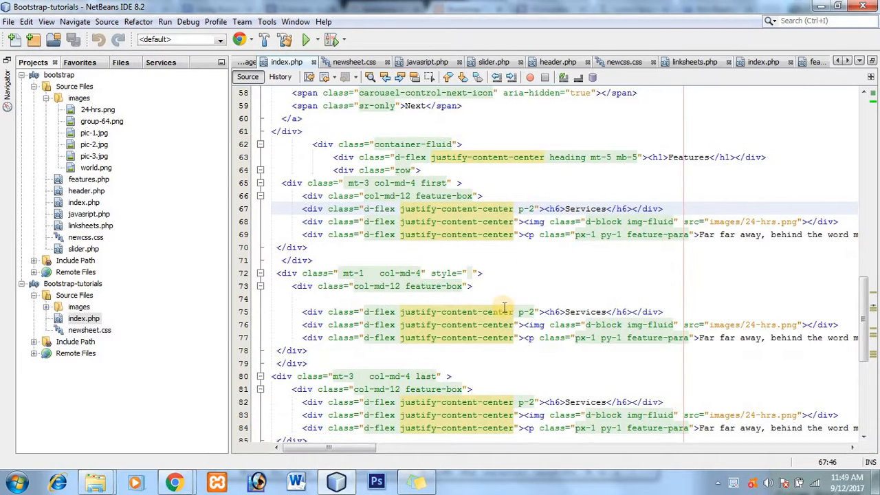
scroll(down, 3)
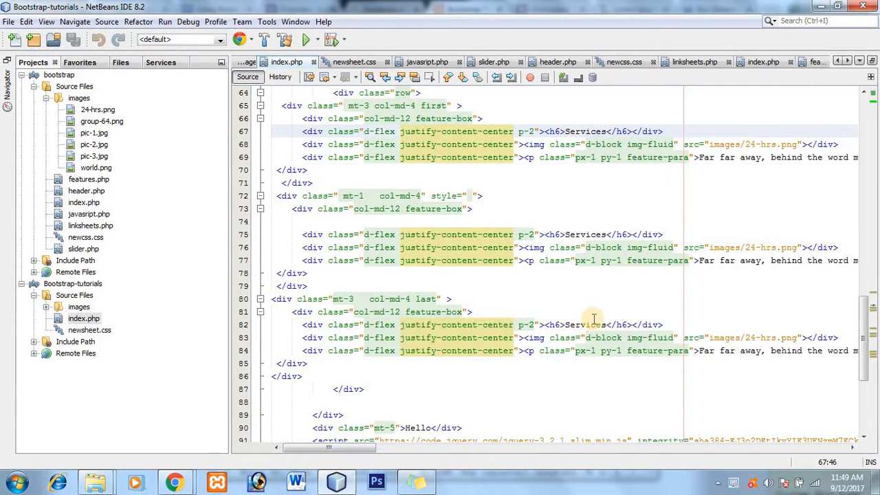
scroll(down, 3)
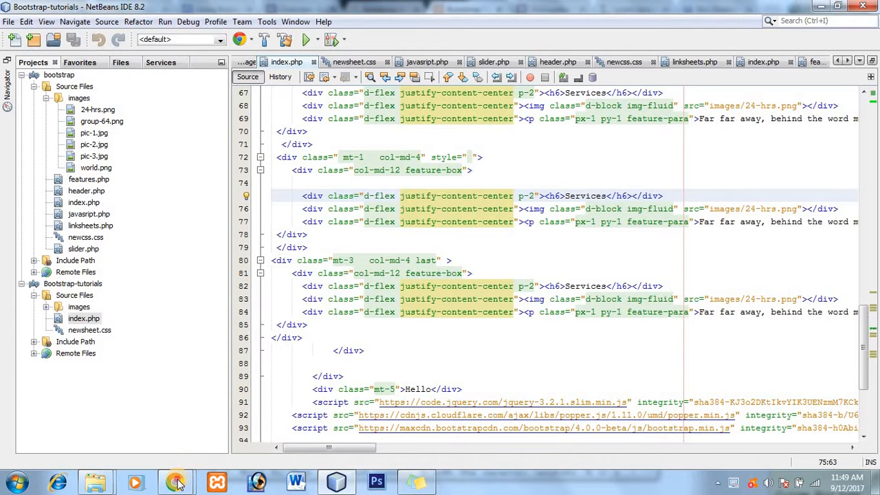
click(176, 482)
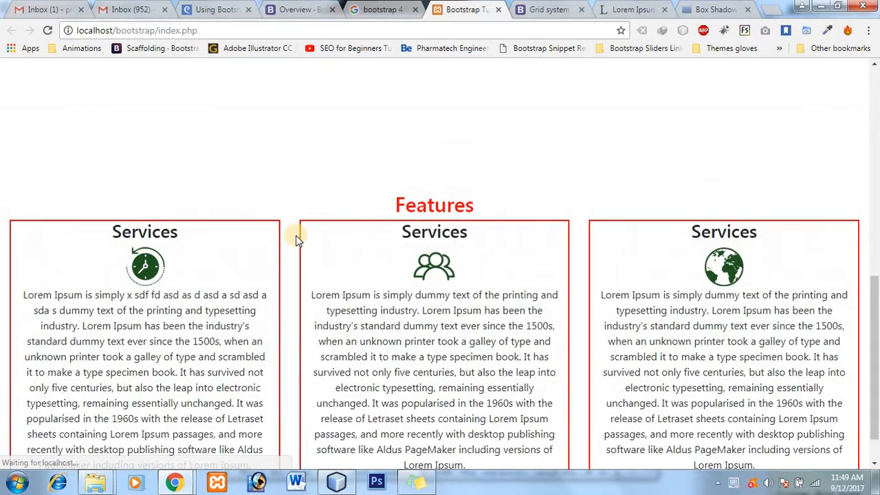
scroll(up, 3)
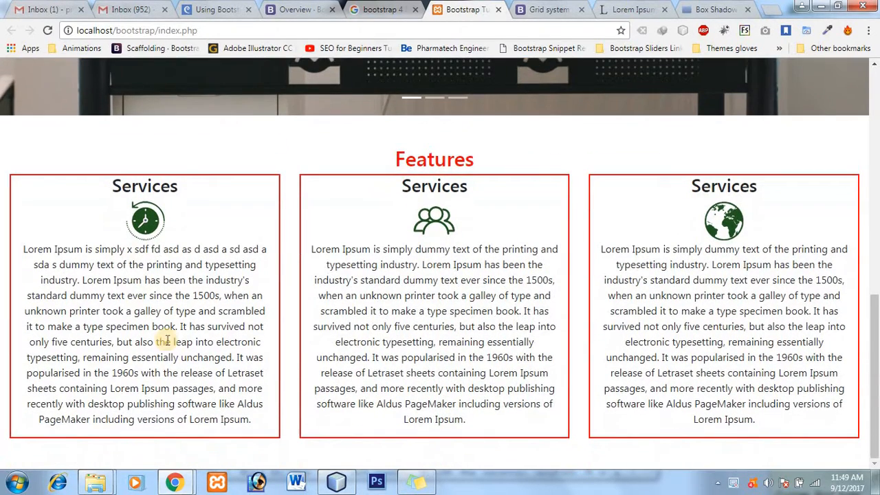
mouse_move(481, 336)
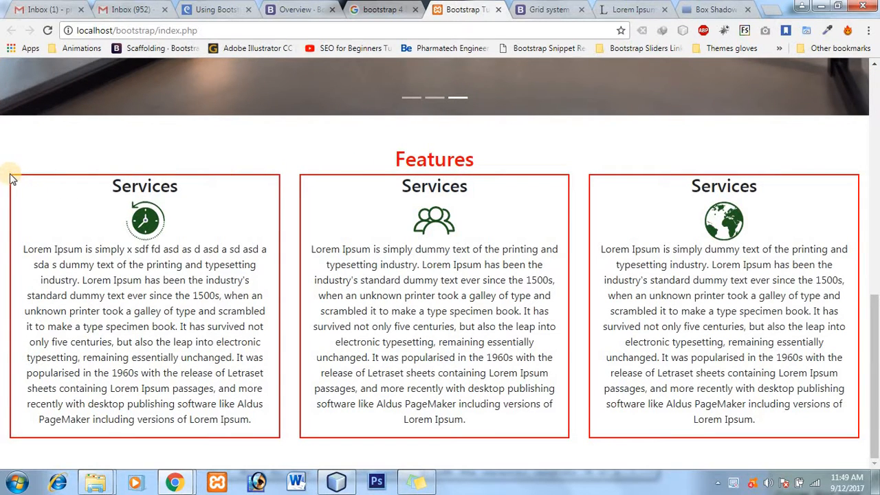
mouse_move(278, 193)
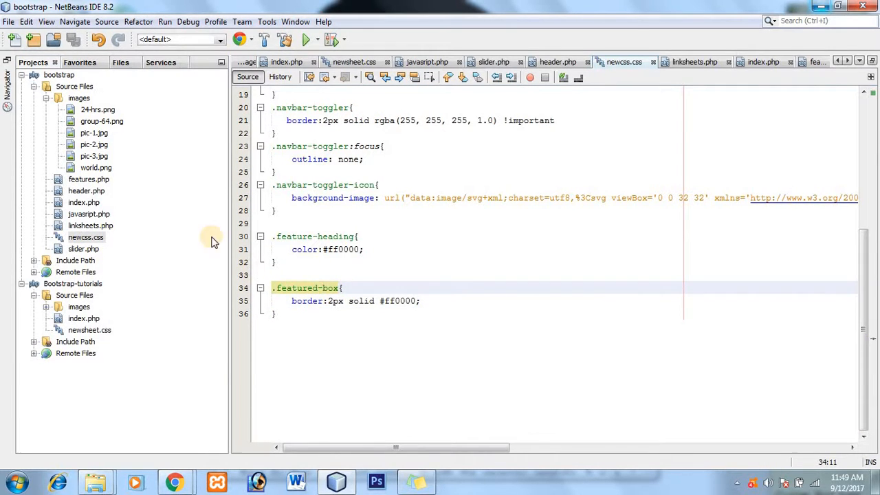
Step: Add border-radius: 5px to the .featured-box rule in newcss.css and save
click(768, 62)
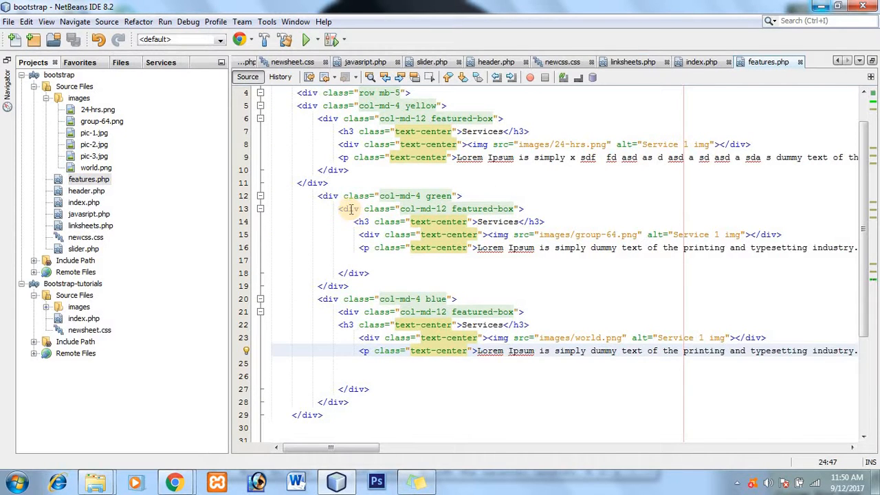
click(347, 209)
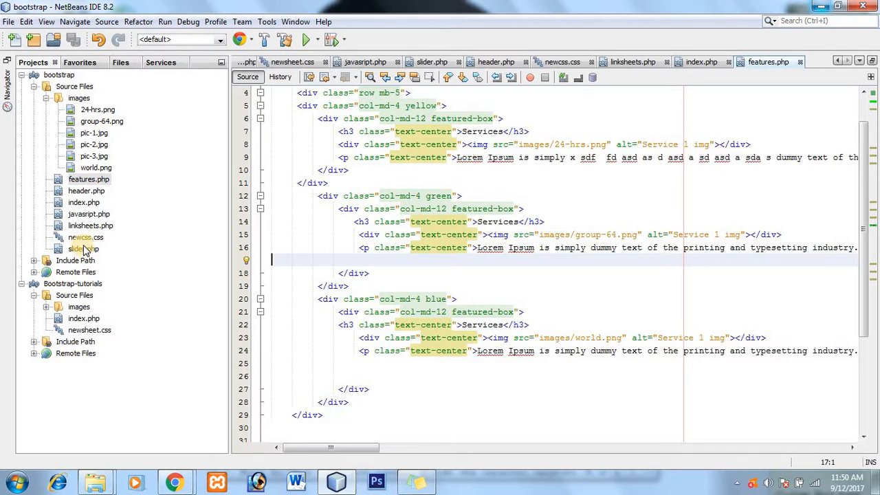
click(562, 62)
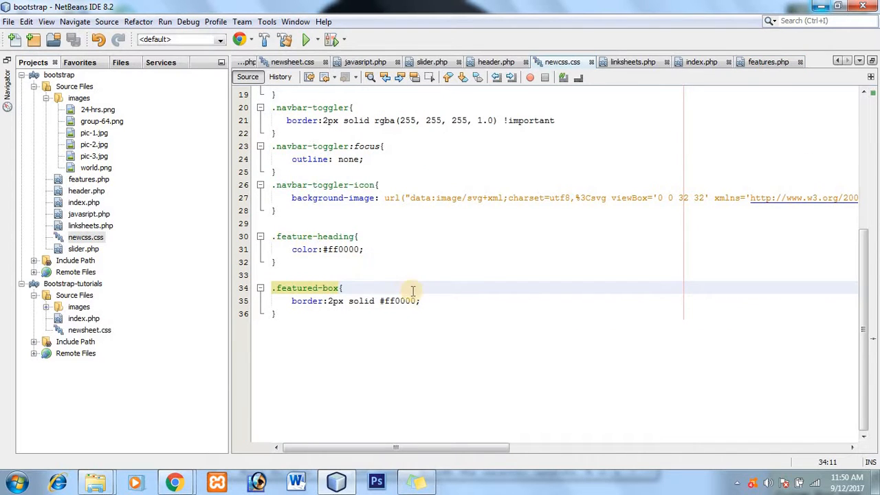
text(border-radius:)
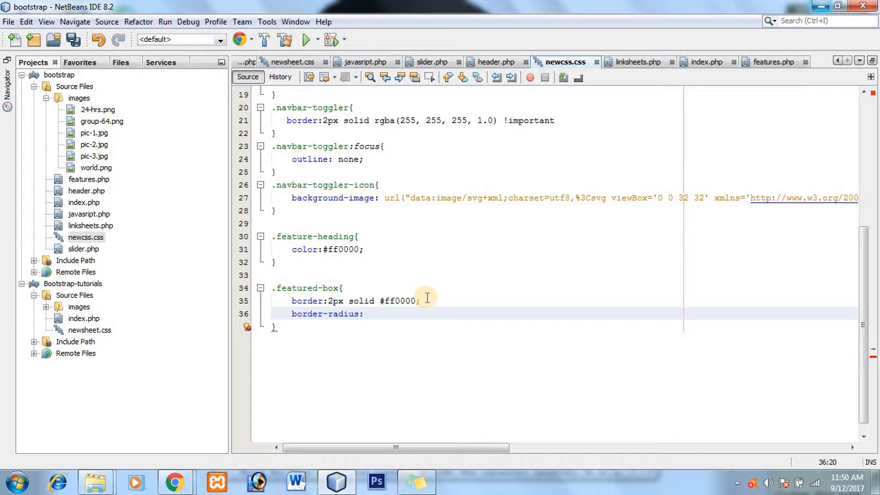
text(5)
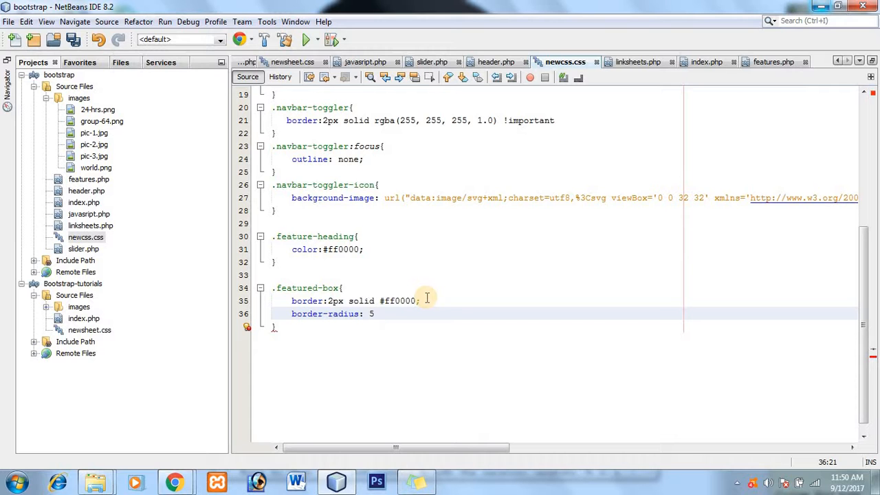
text(px;)
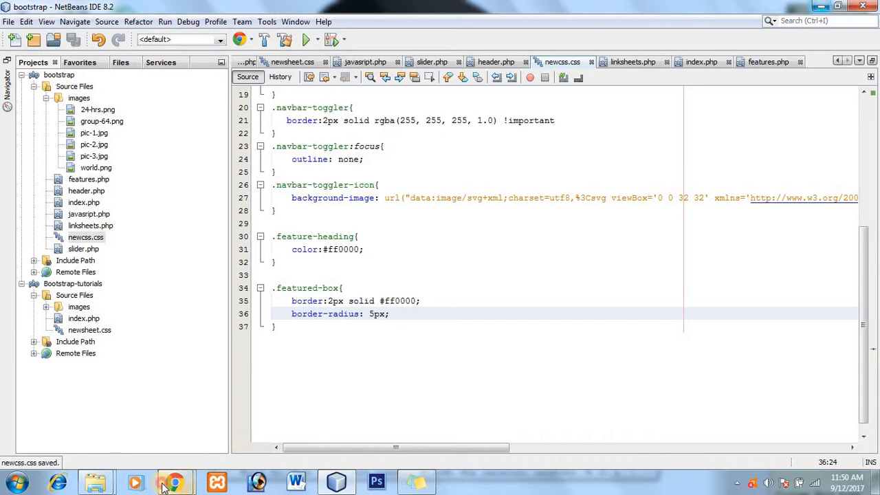
click(174, 482)
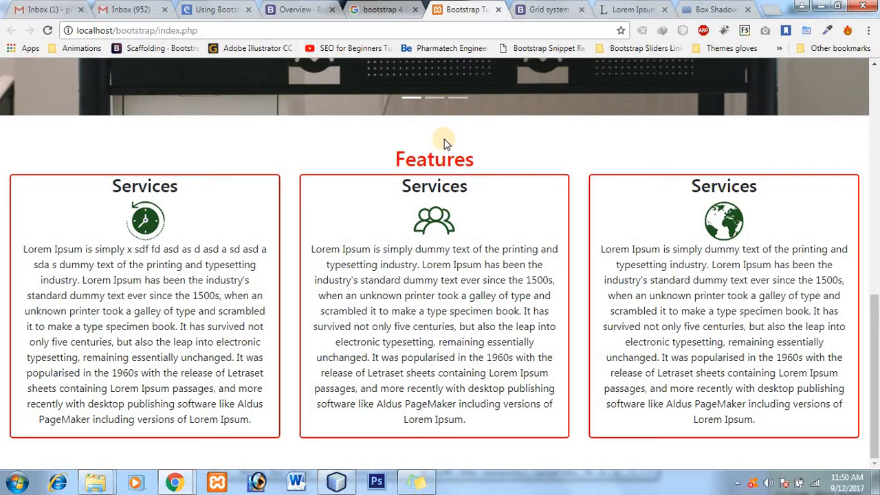
mouse_move(443, 144)
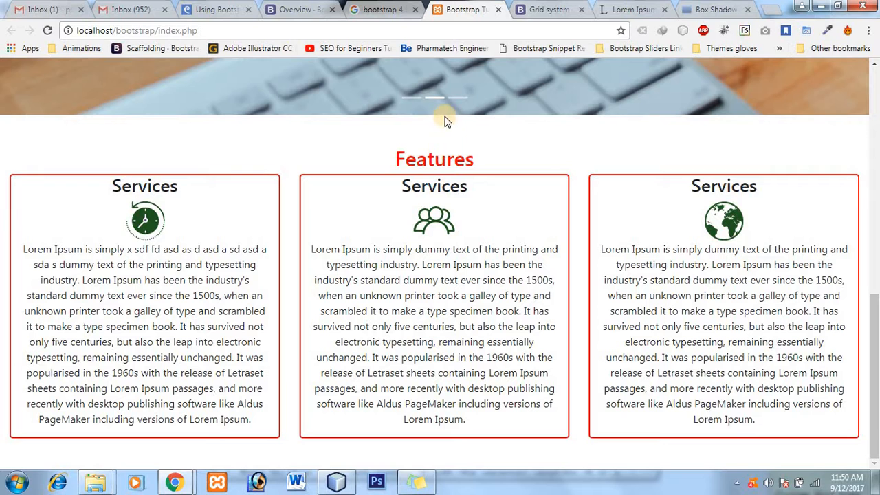
Step: Return to NetBeans after checking the rounded box corners in Chrome
click(335, 482)
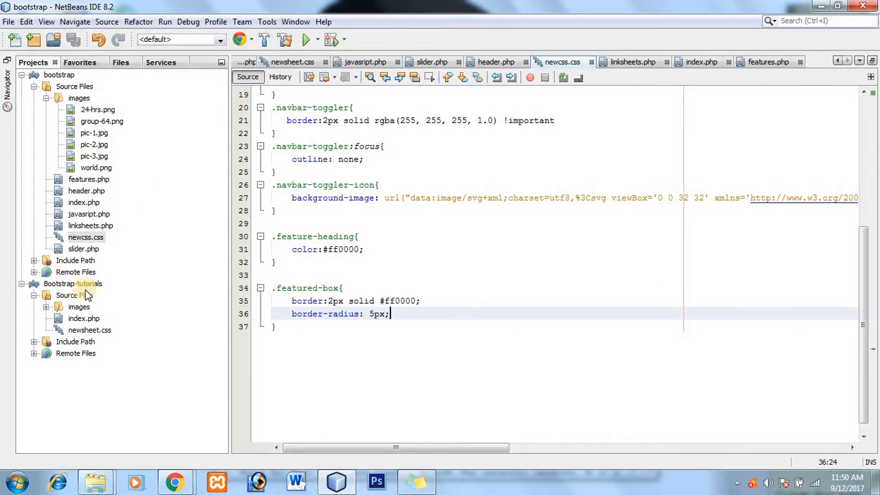
mouse_move(176, 482)
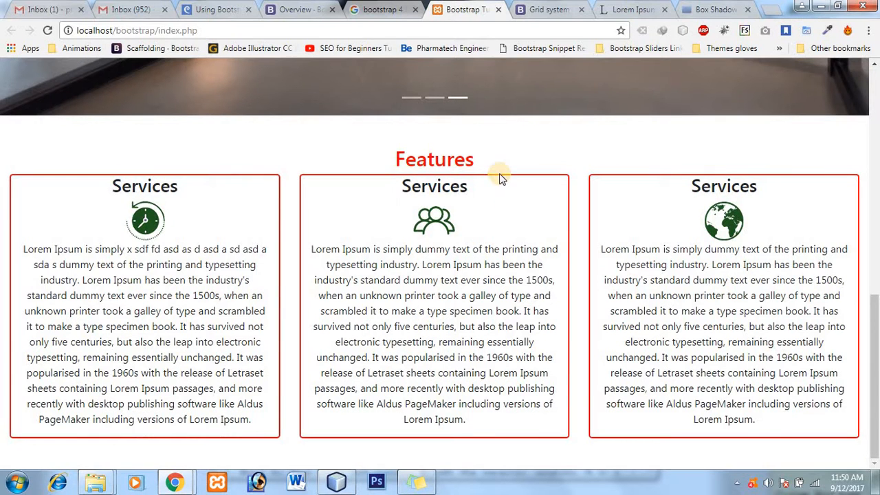
mouse_move(447, 144)
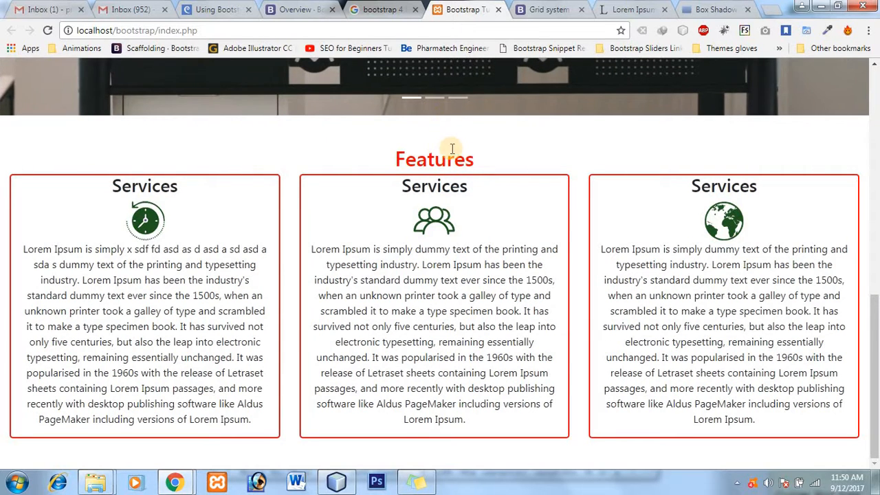
Step: Give the Features h2 the mt-5 mb-5 classes in features.php and save
double_click(434, 160)
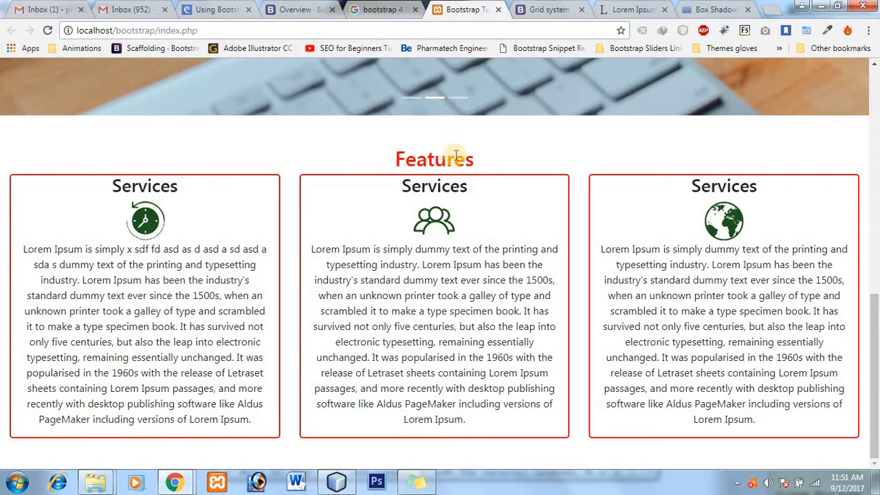
mouse_move(507, 187)
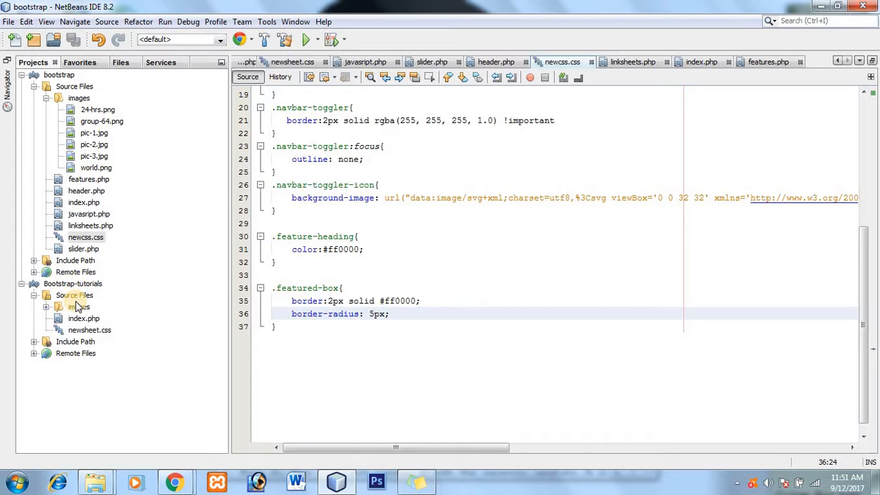
double_click(83, 318)
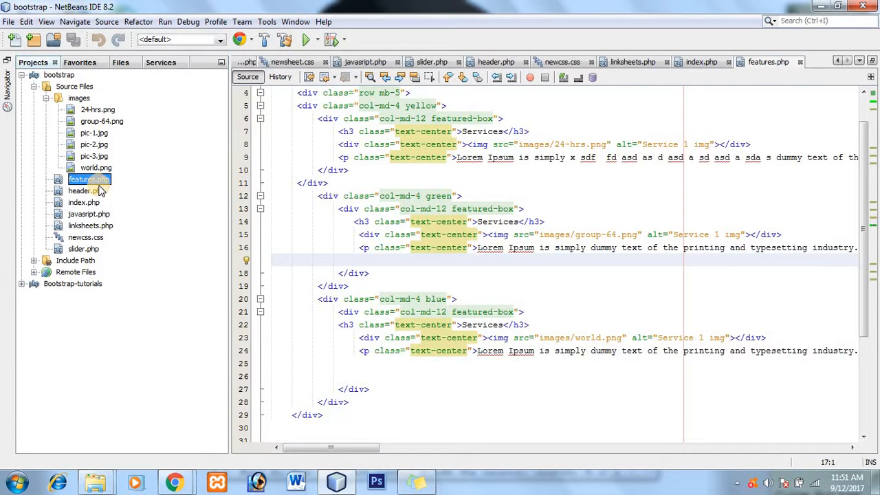
mouse_move(553, 226)
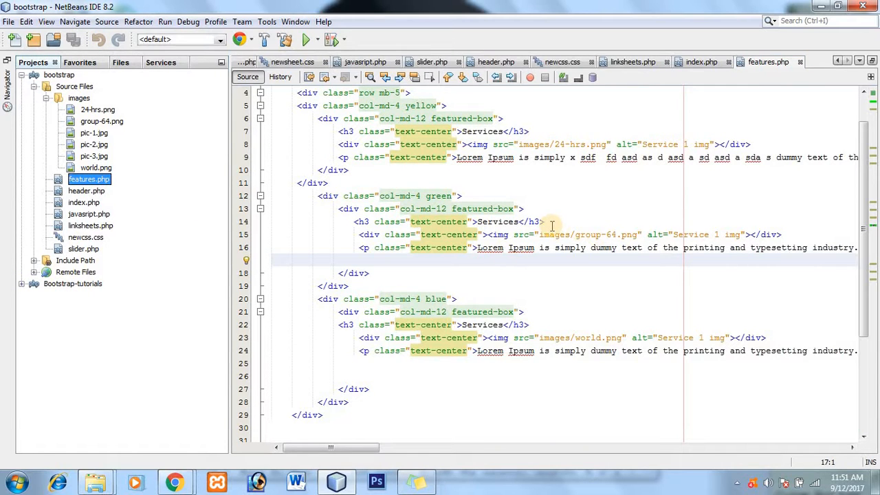
scroll(up, 3)
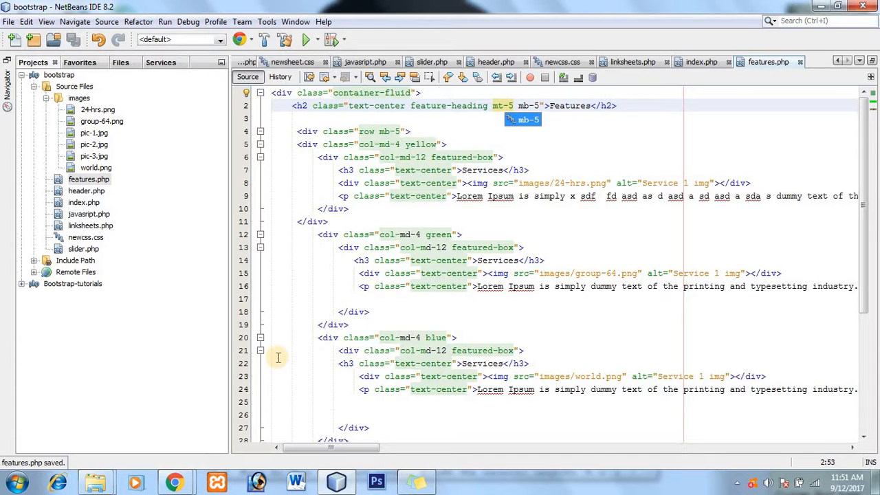
click(175, 481)
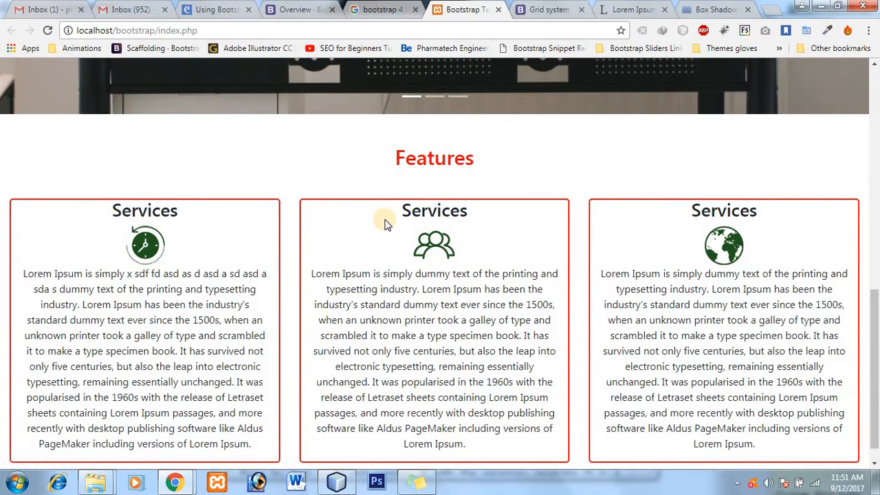
mouse_move(593, 264)
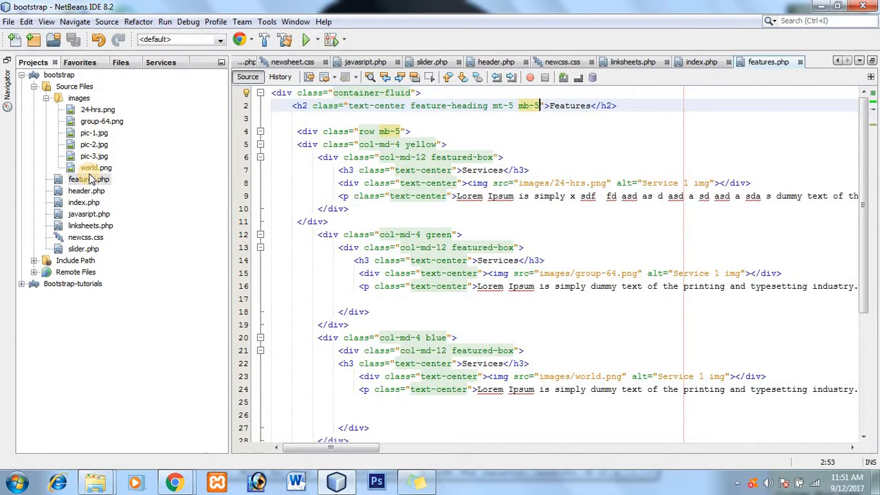
Step: Replace the .featured-box border colour #ff0000 with rgba(0,0,0,0.36)
click(561, 62)
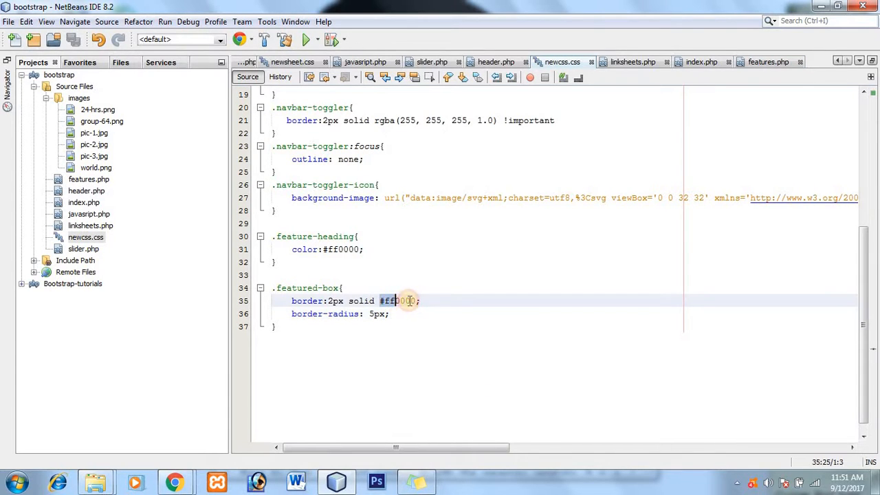
text(rgba()
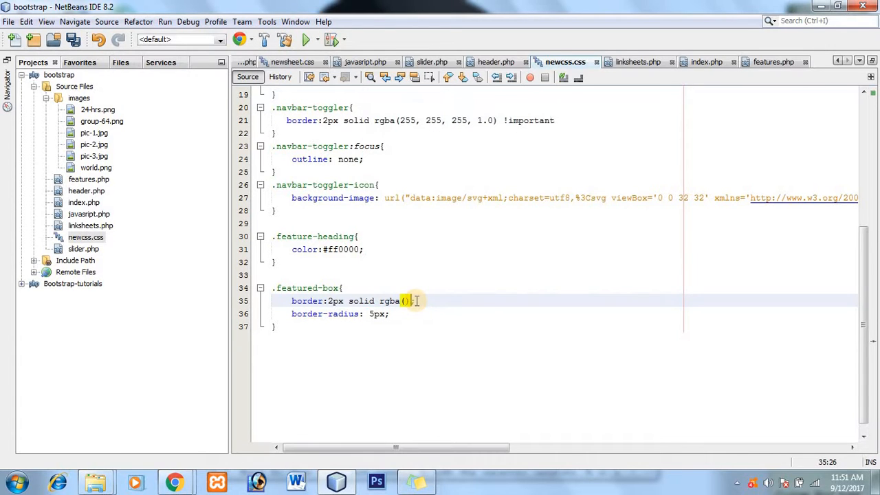
text(0,0,0,0.)
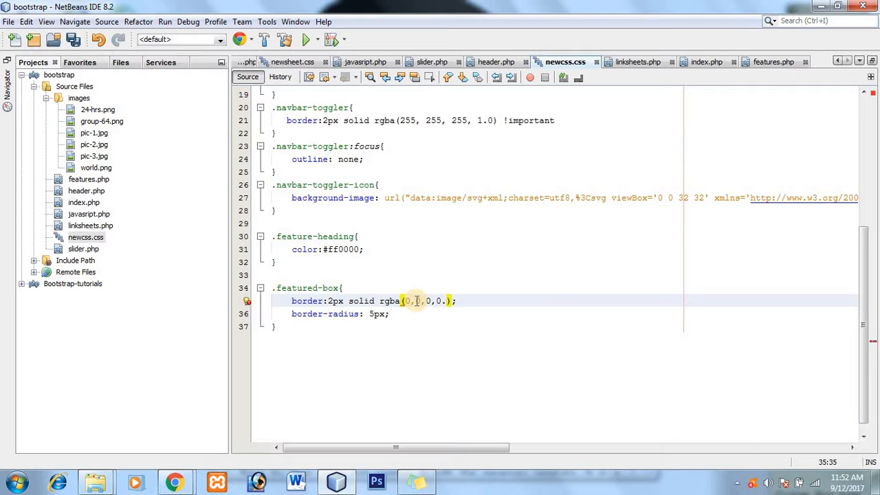
text(36)
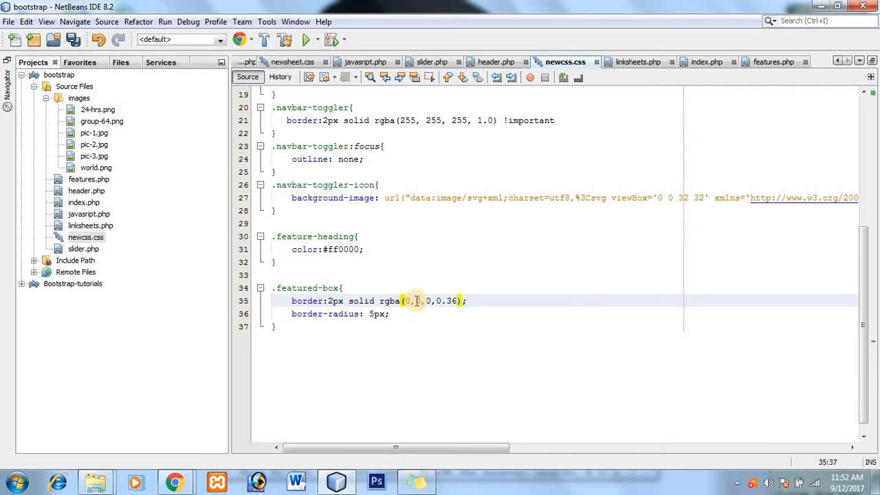
mouse_move(174, 481)
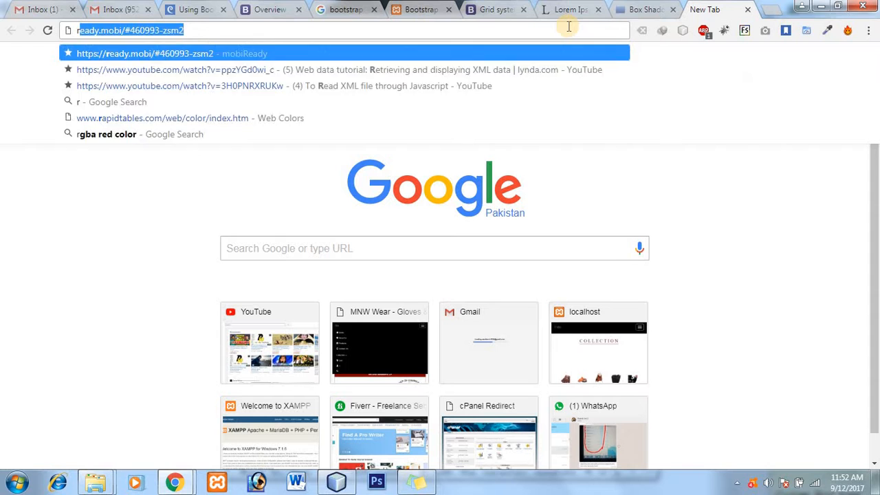
Step: Search Google for 'black rgba color' in a new tab
text(rgba to hex)
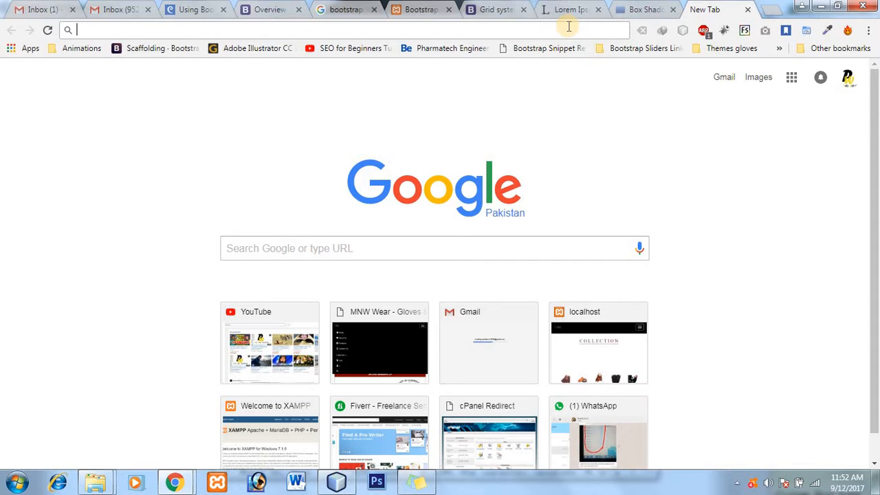
text(black)
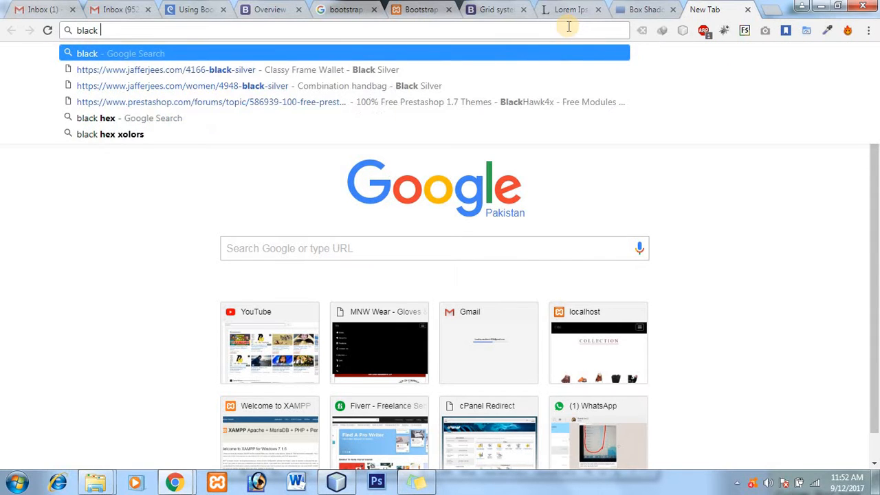
text(rgba col)
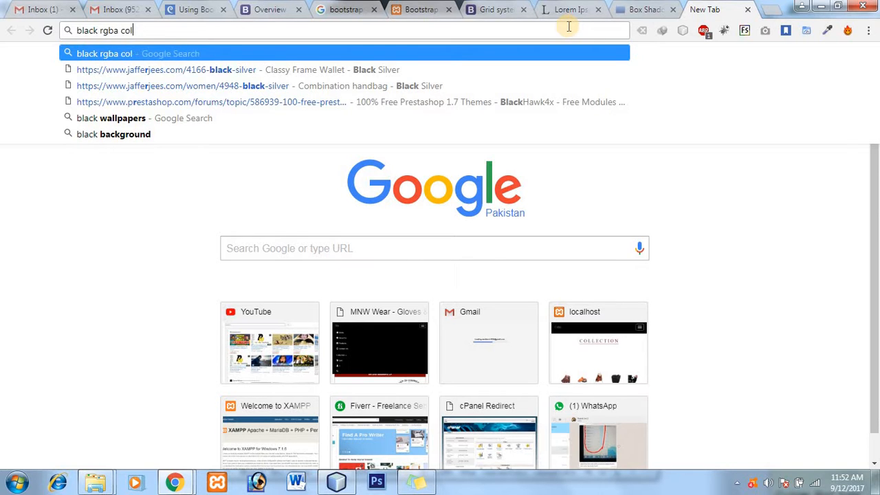
key(Return)
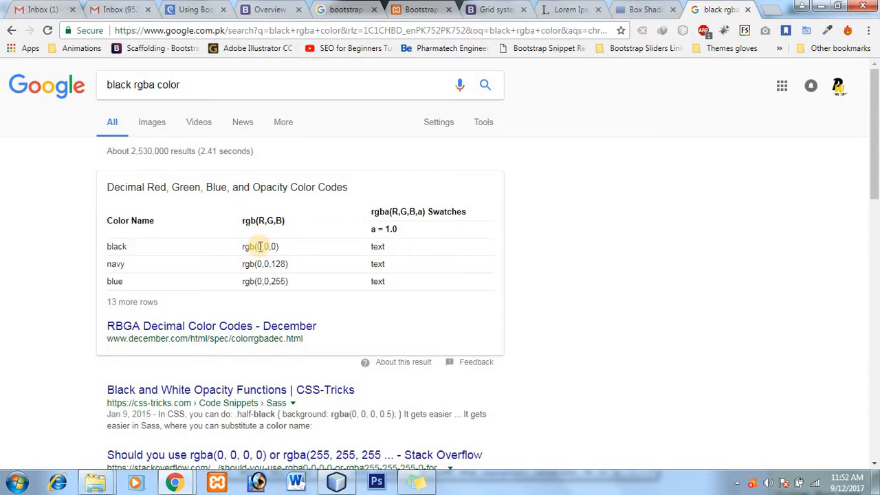
mouse_move(323, 209)
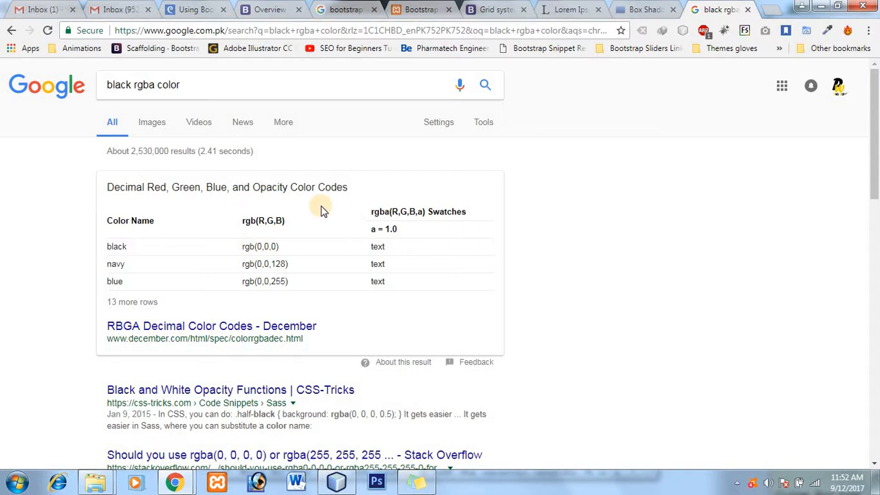
Step: Scan the results, then shorten the query to 'black rgba' and search again
scroll(down, 3)
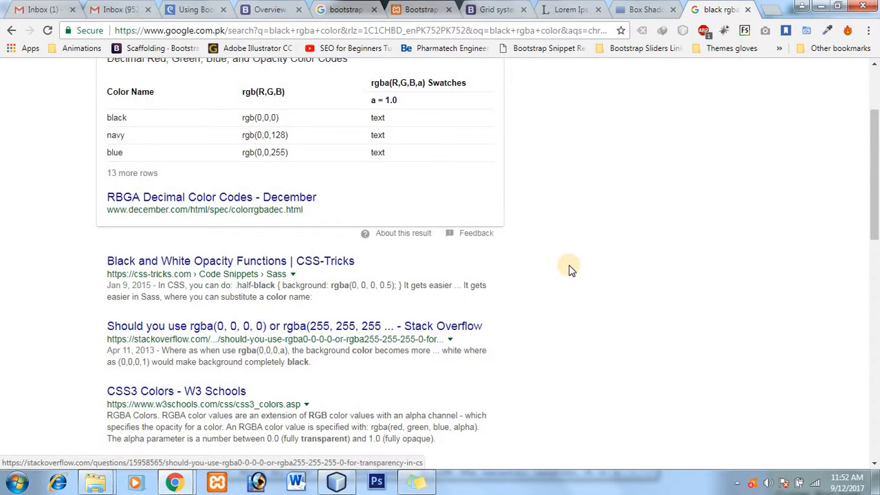
scroll(down, 3)
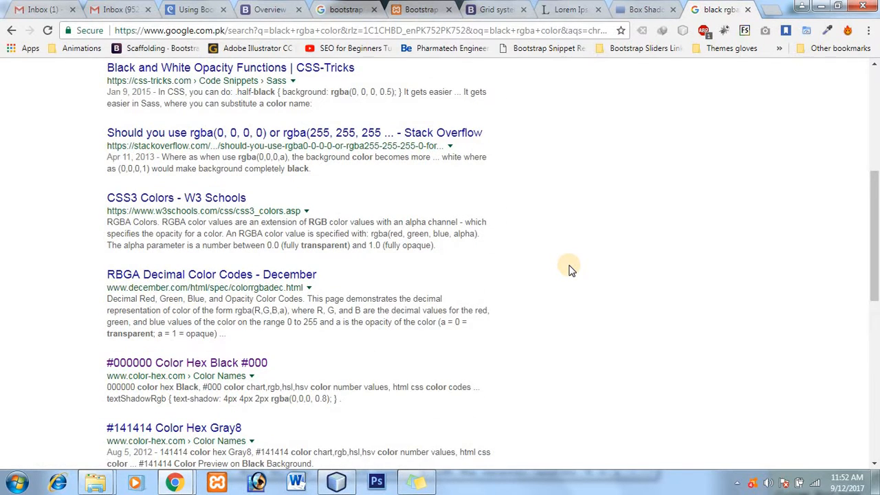
scroll(down, 3)
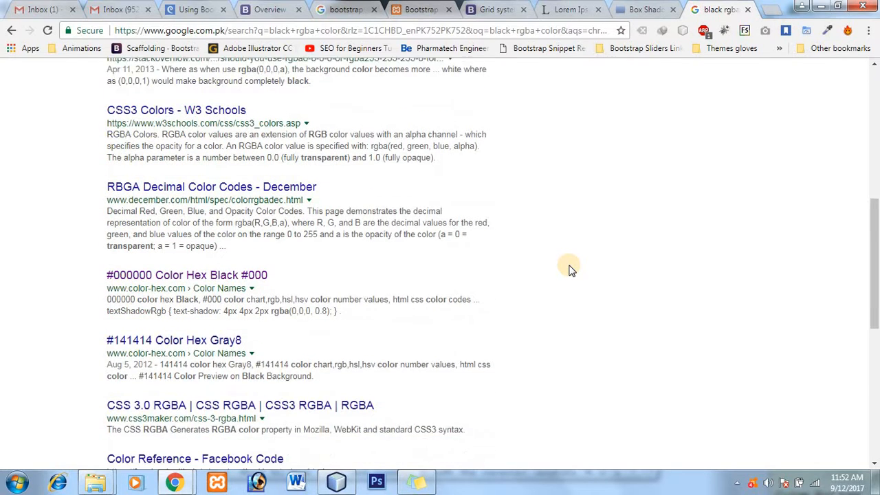
scroll(down, 3)
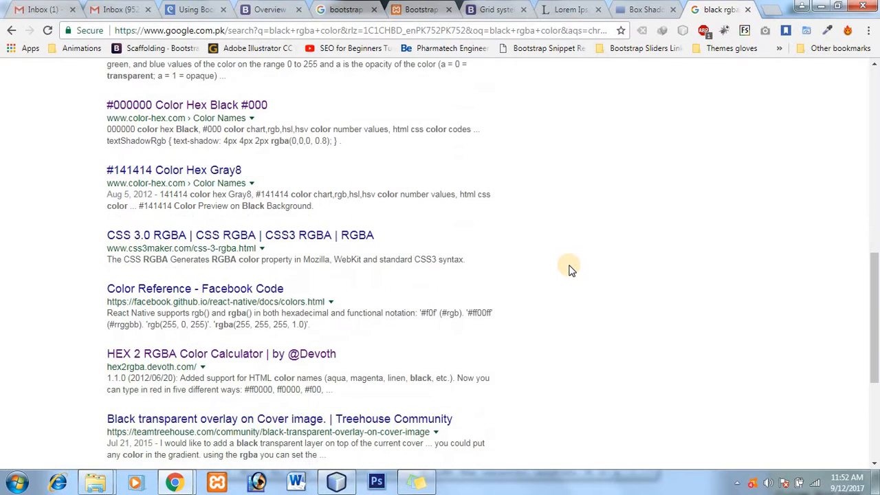
mouse_move(302, 289)
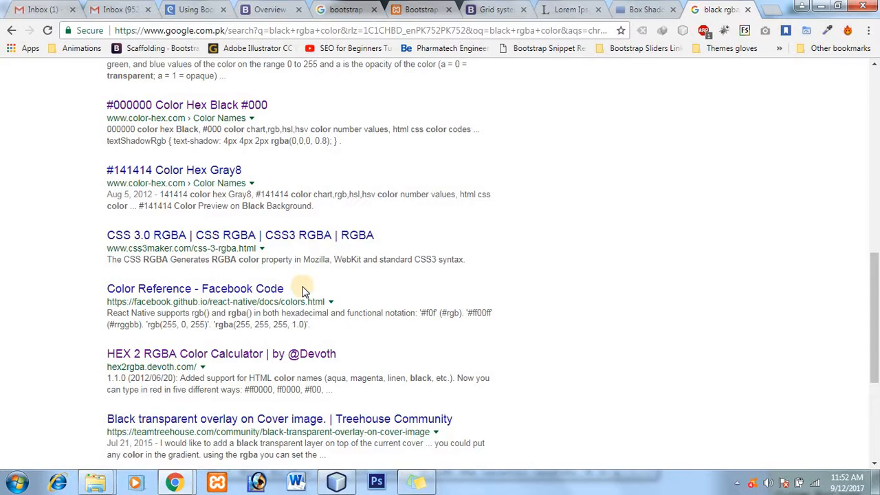
scroll(down, 3)
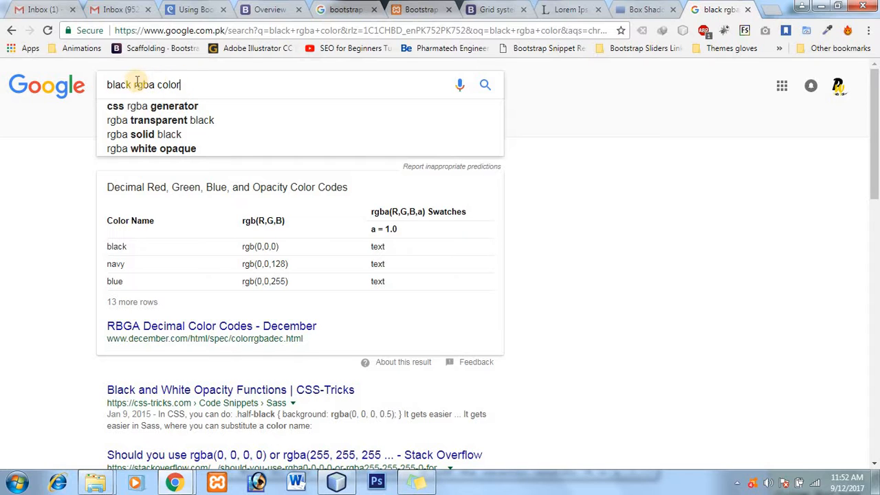
double_click(118, 86)
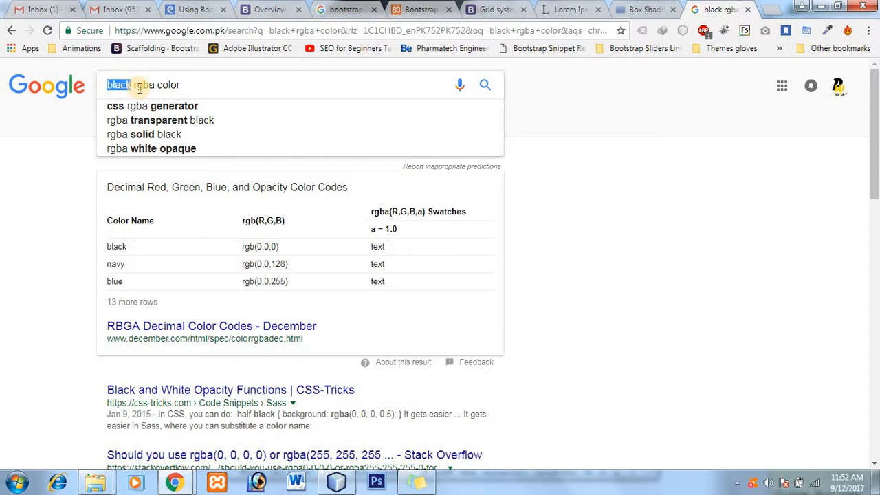
key(Return)
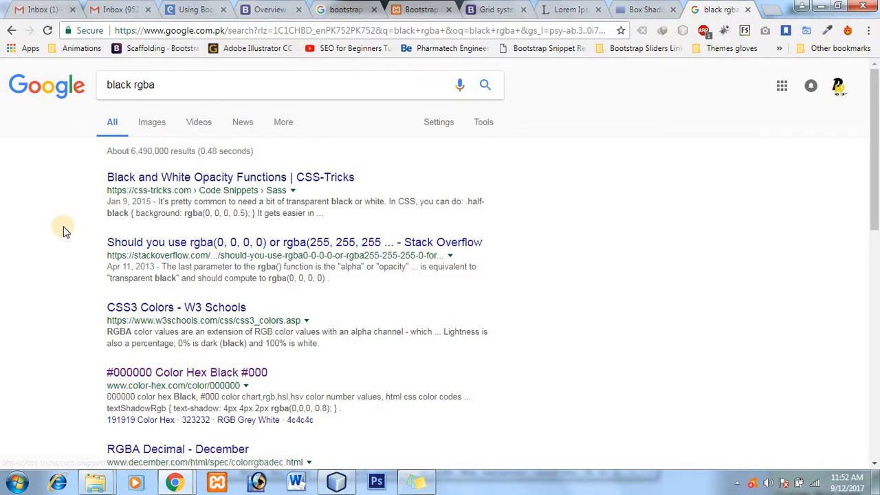
mouse_move(34, 247)
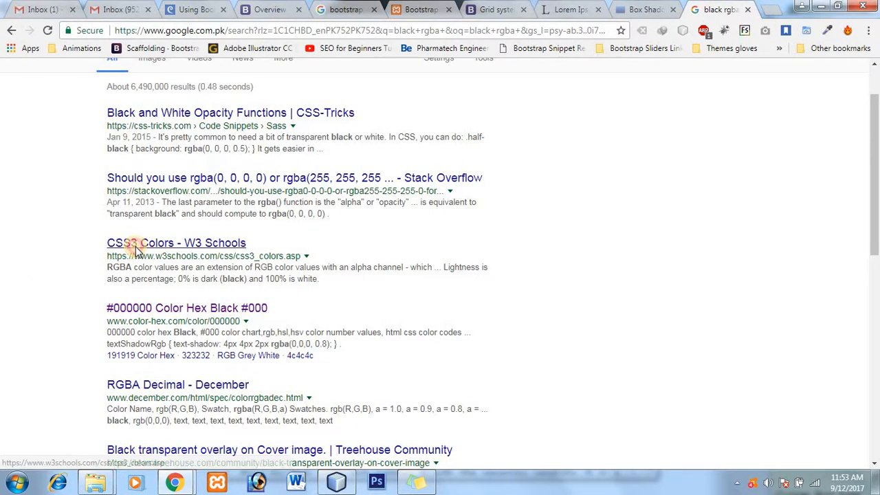
Step: Open the W3Schools CSS3 Colors result and reach the RGBA Colors section
click(176, 243)
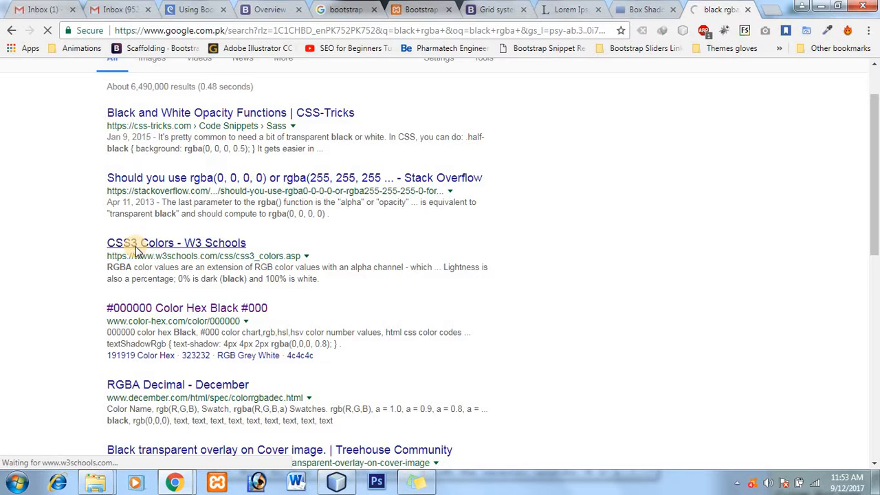
click(176, 242)
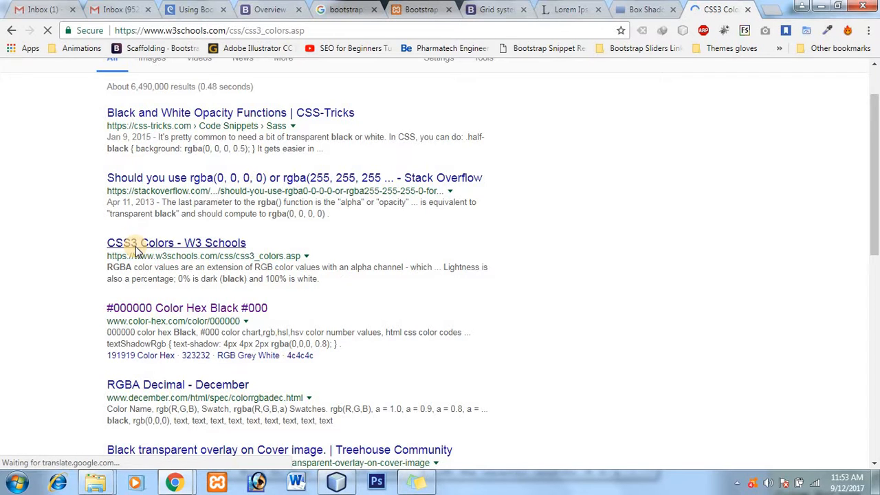
click(176, 242)
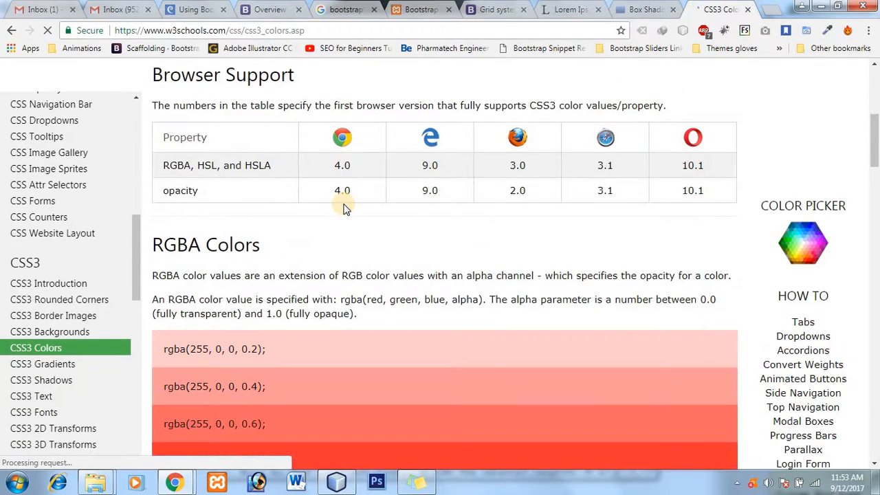
scroll(down, 3)
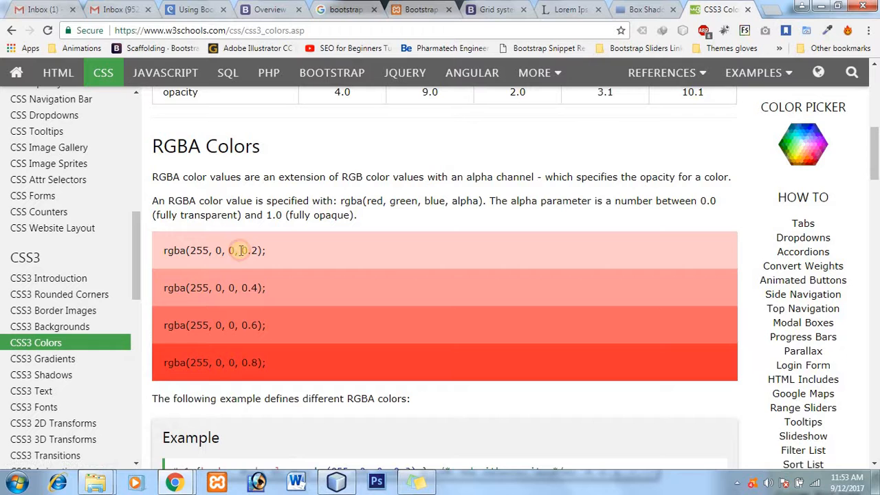
Step: Review the RGBA examples with 0.2 and 0.4 alpha values
double_click(245, 250)
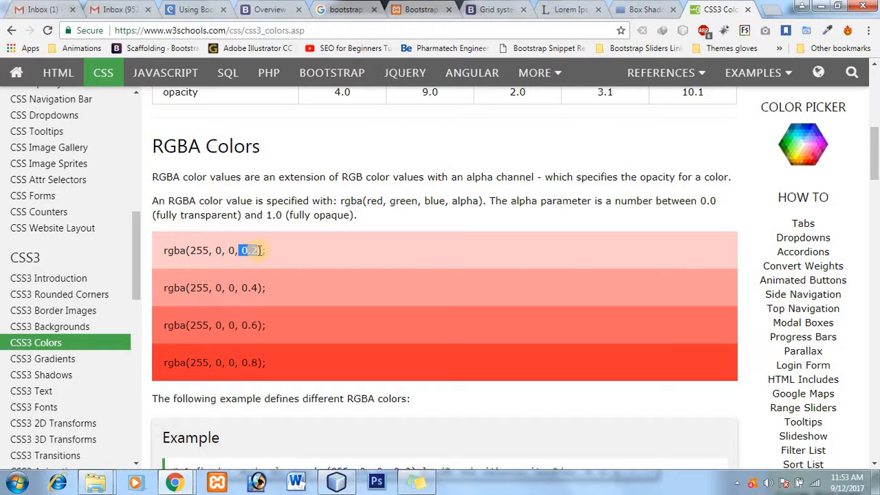
mouse_move(259, 288)
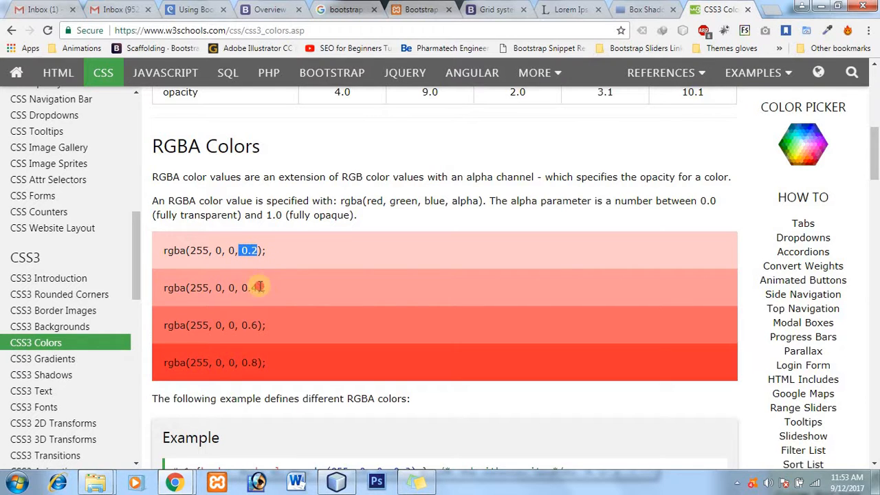
double_click(250, 288)
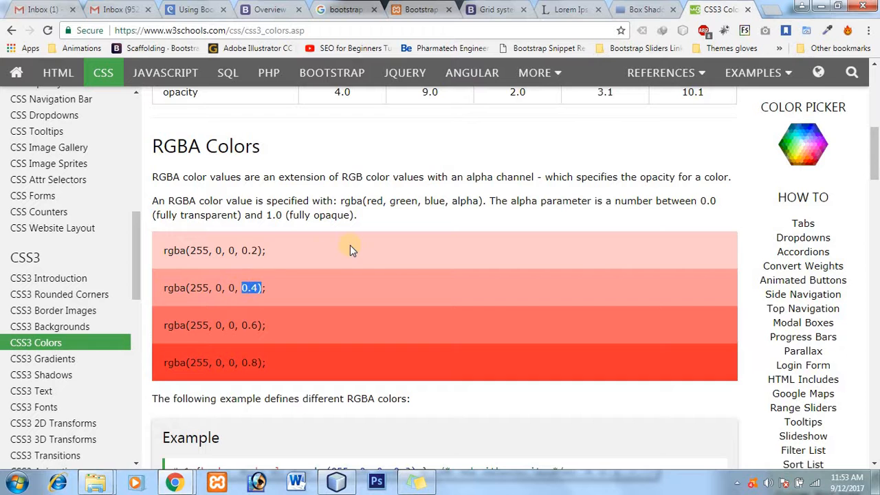
scroll(down, 3)
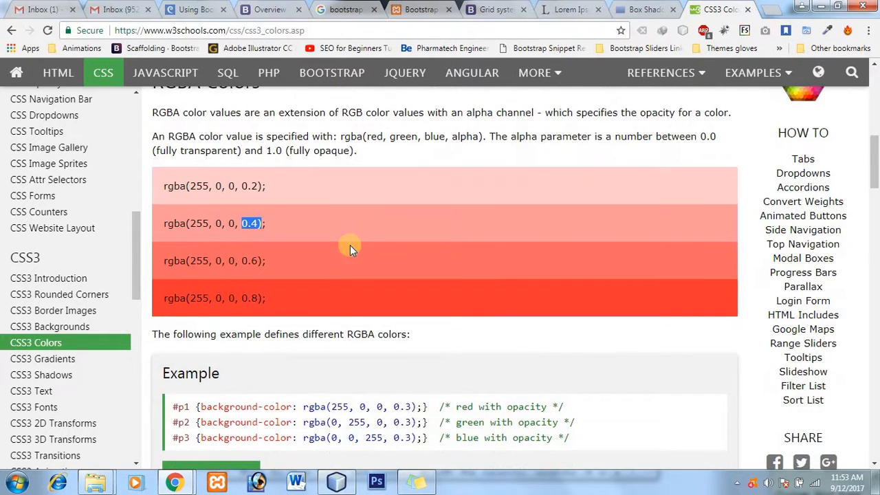
scroll(down, 3)
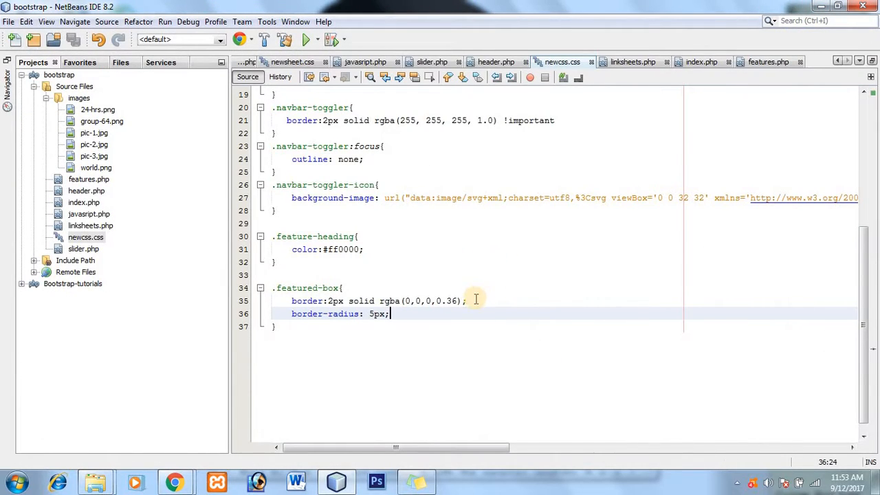
Step: Switch to Chrome to preview the rgba(0,0,0,0.36) bordered boxes
click(174, 482)
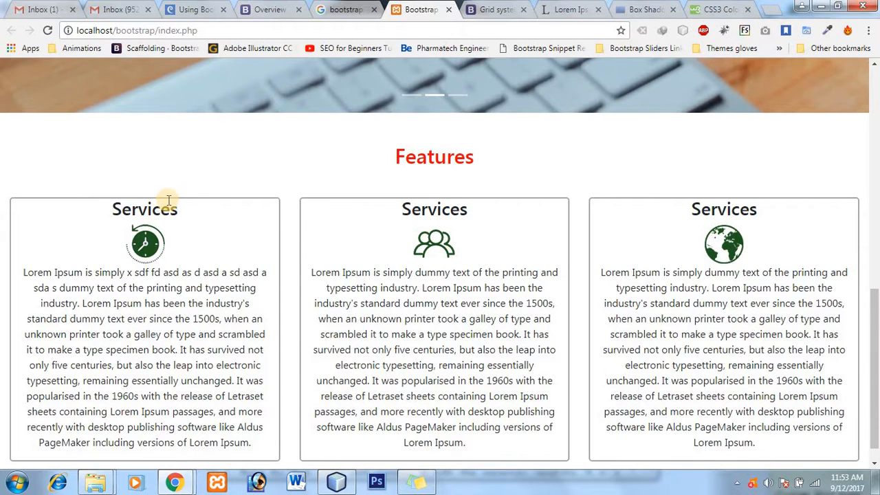
mouse_move(724, 231)
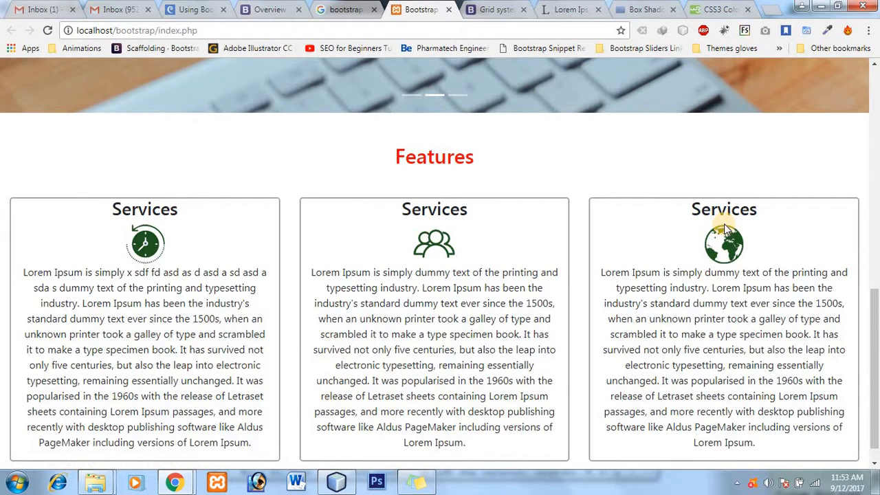
mouse_move(732, 209)
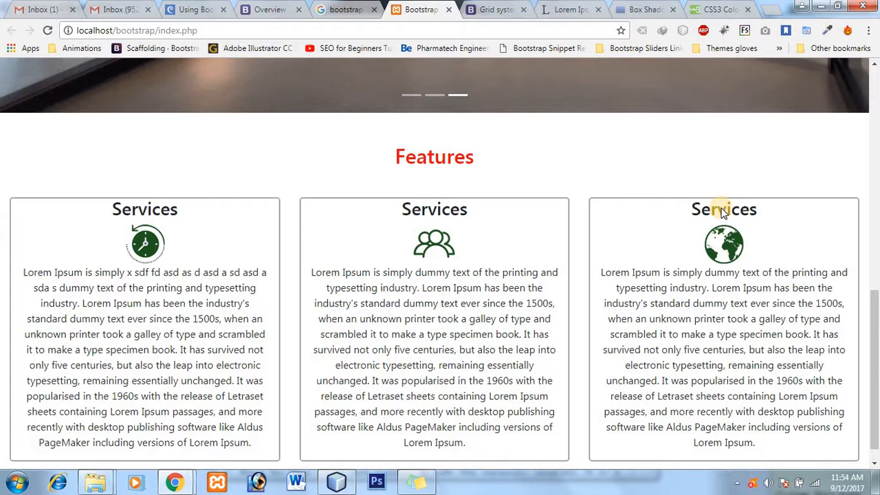
Step: Inspect the third Services box heading, then return to the editor
double_click(702, 209)
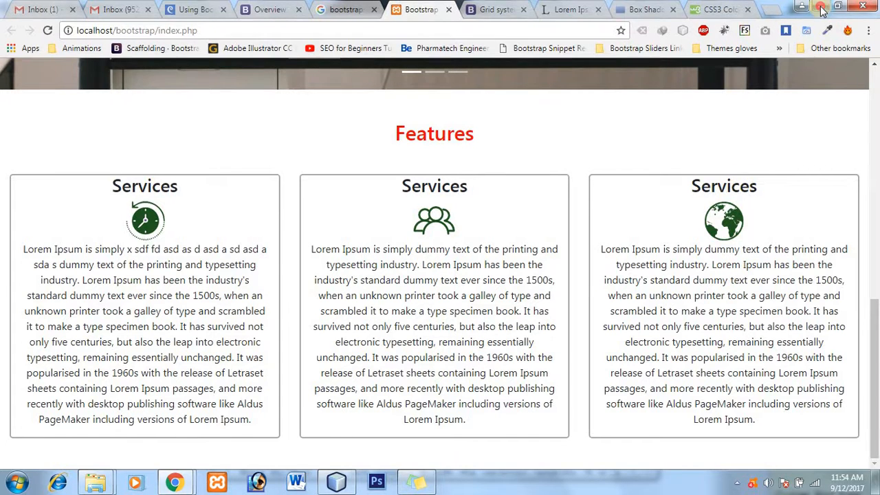
click(336, 481)
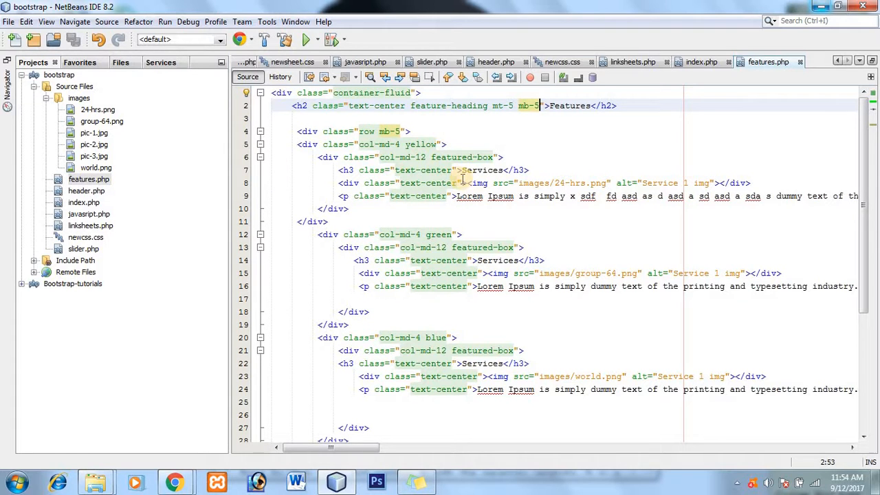
Step: Add mb-5 to the Features h2 and the row div in features.php and save
click(454, 171)
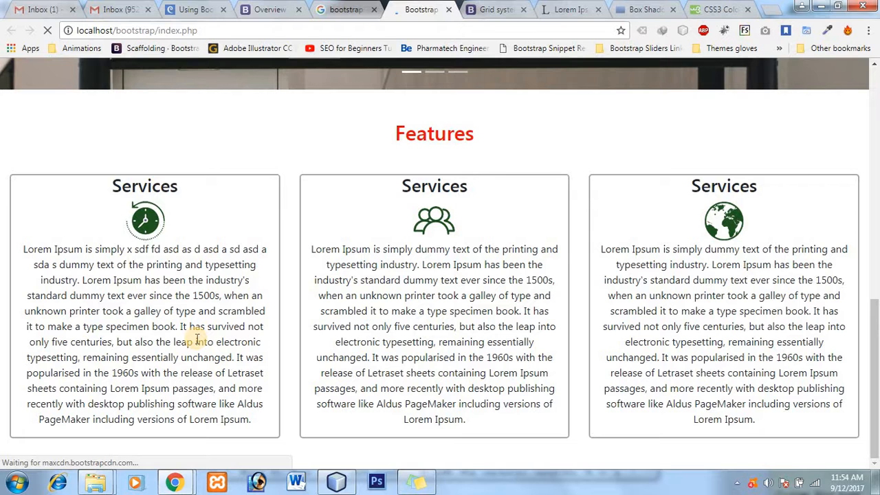
Step: Reload the page and check the extra space above each Services heading
scroll(up, 3)
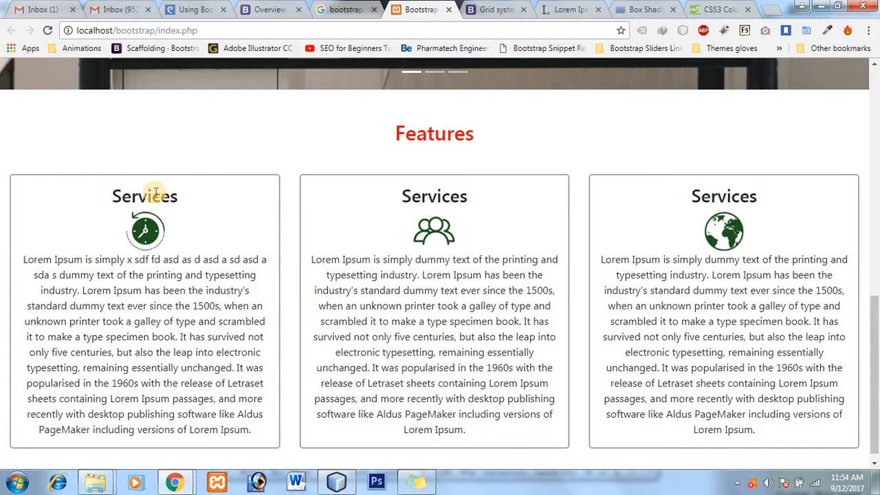
mouse_move(159, 191)
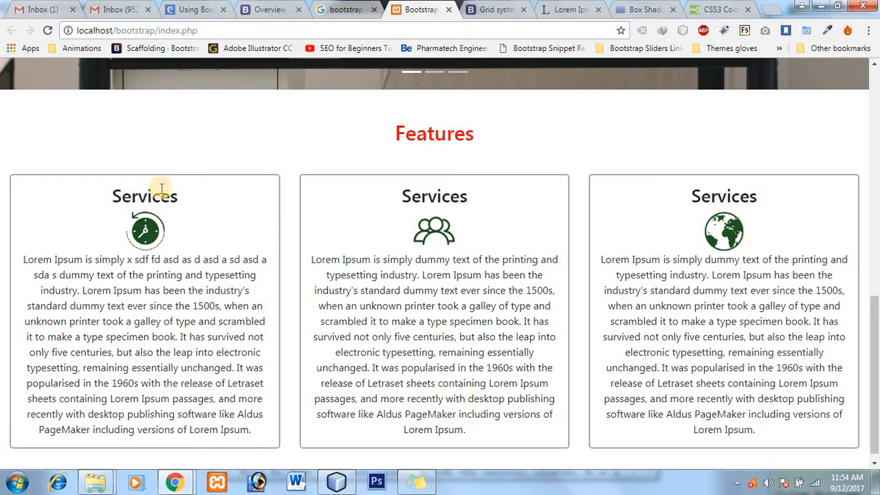